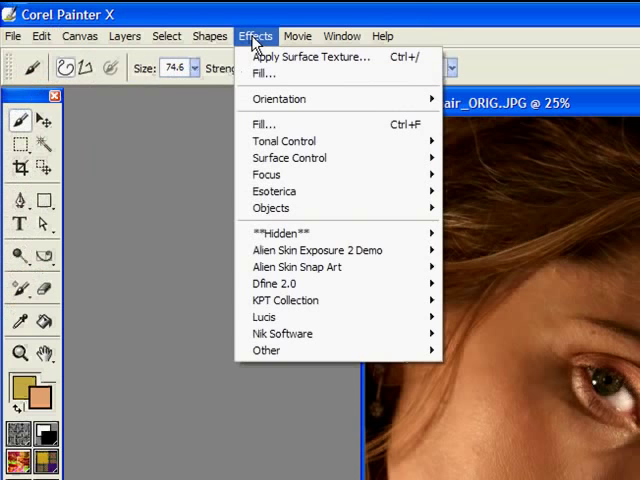
mouse_move(300, 270)
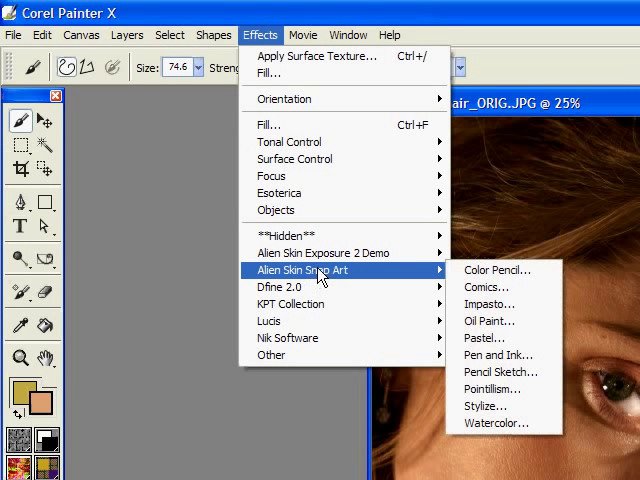
mouse_move(497, 423)
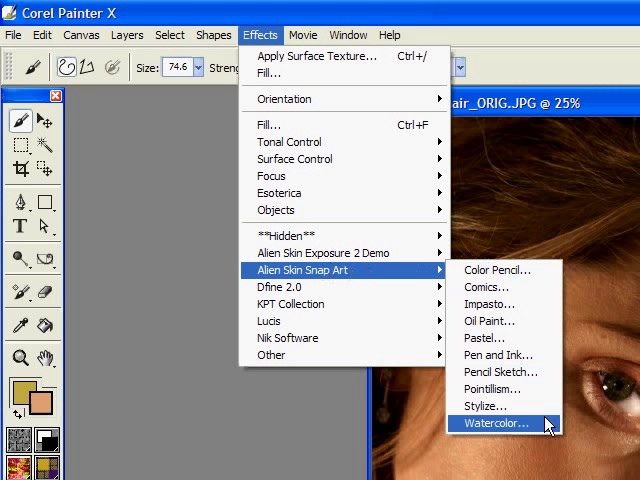
mouse_move(497, 270)
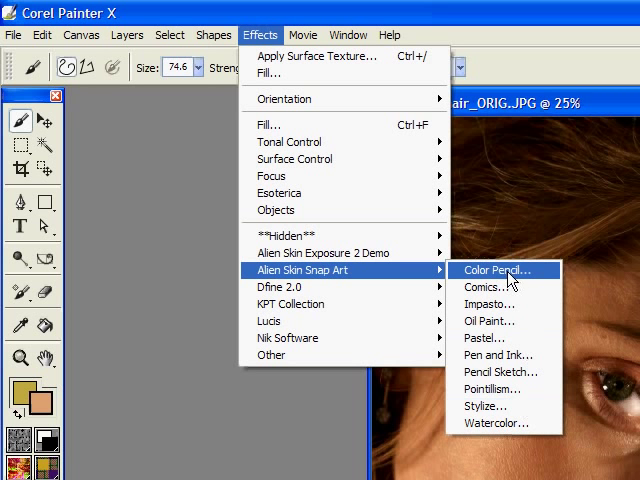
Launch Effects > Alien Skin Snap Art > Color Pencil on the woman_hair_ORIG photo
click(498, 270)
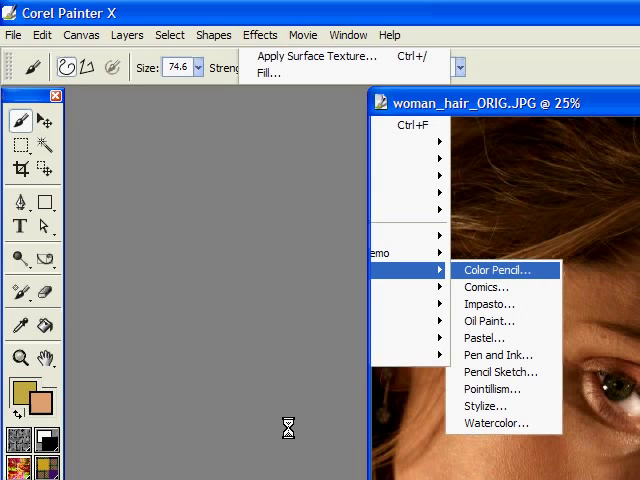
click(497, 270)
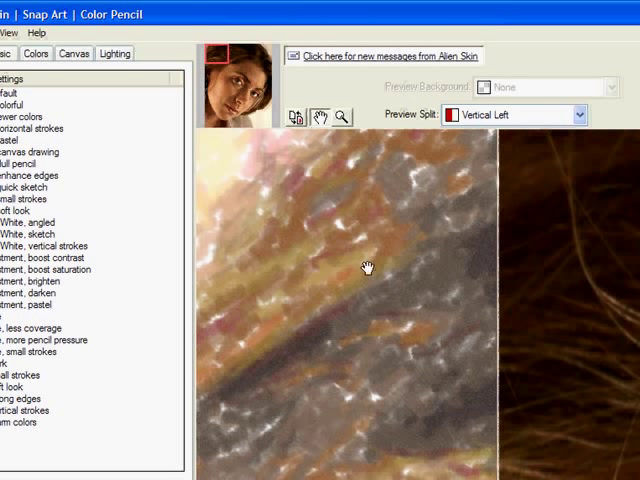
mouse_move(418, 99)
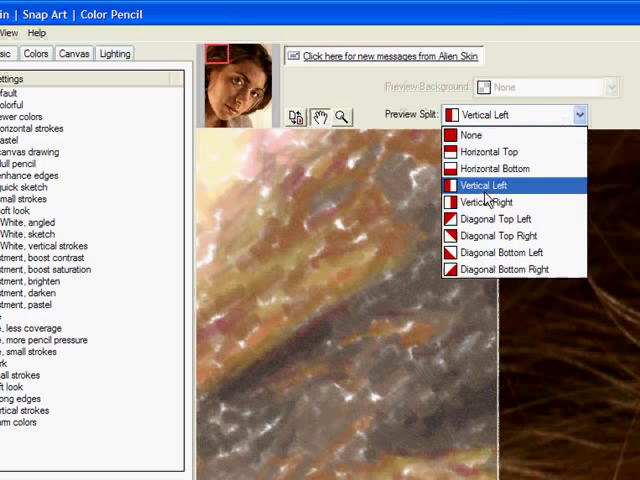
click(488, 185)
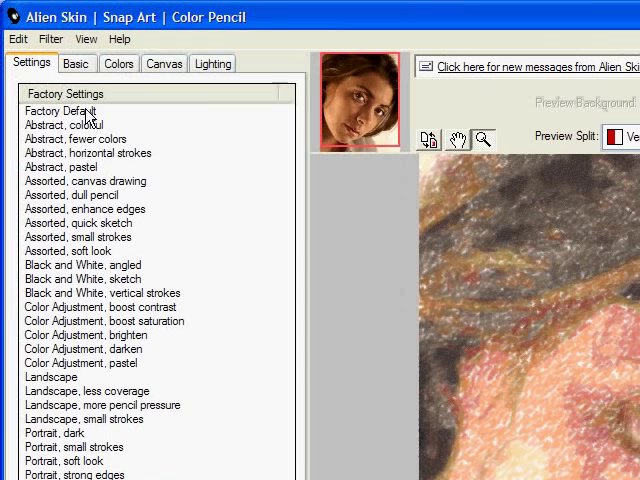
Preview Factory Default, Abstract fewer colors and boost saturation presets, then choose Abstract, colorful
click(60, 110)
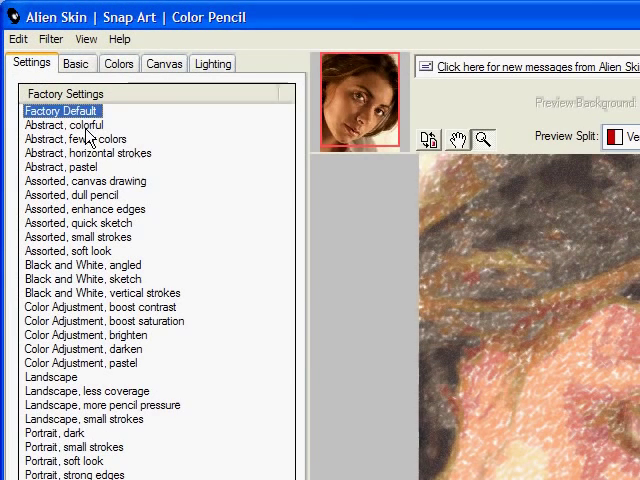
click(62, 124)
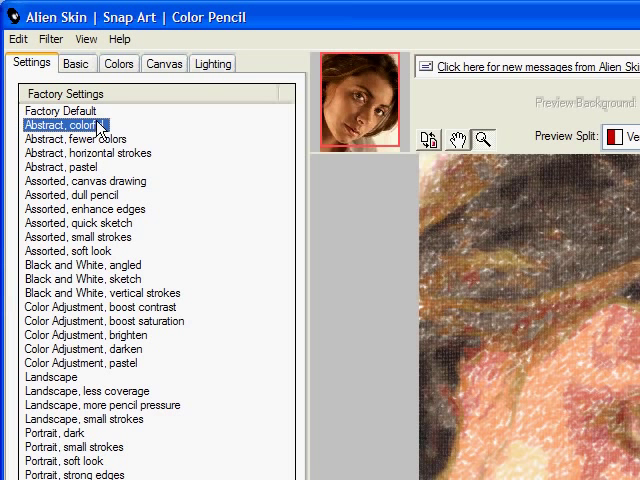
mouse_move(96, 128)
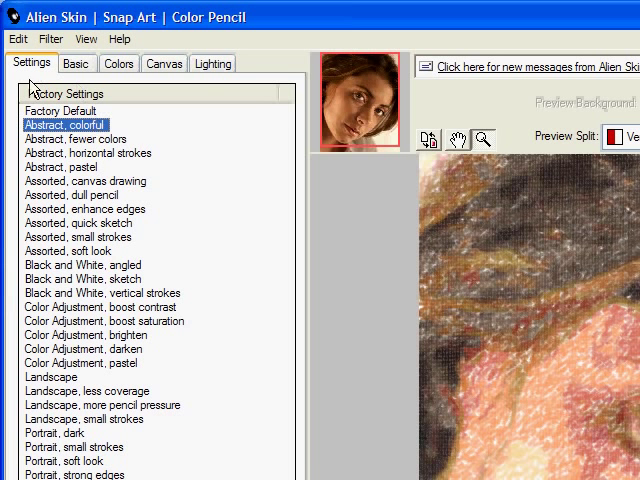
click(75, 139)
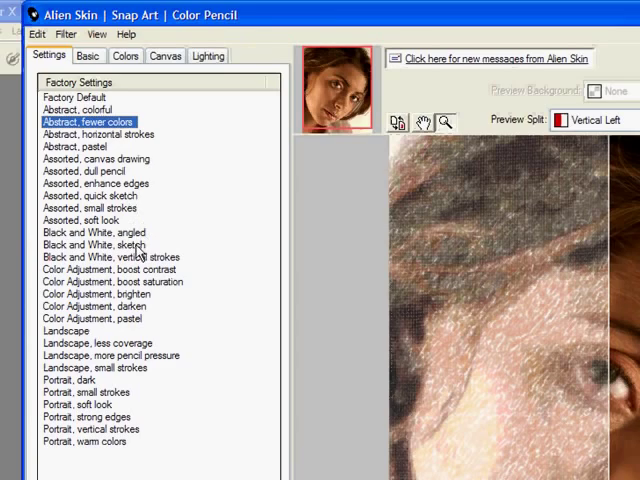
mouse_move(145, 322)
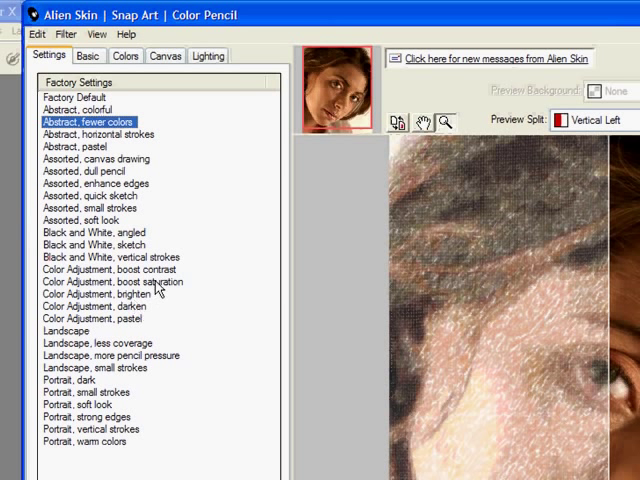
click(114, 282)
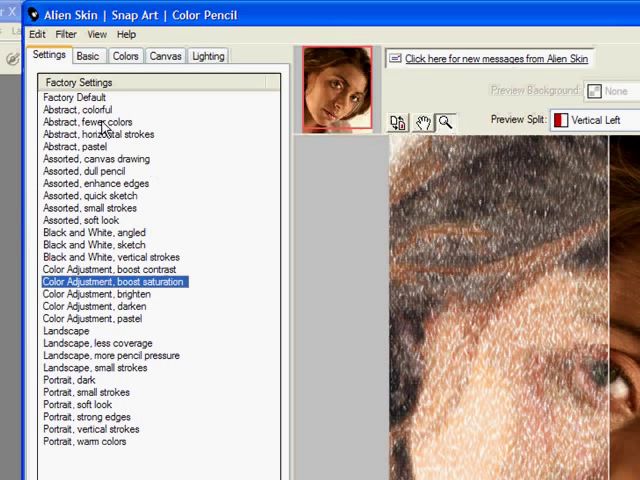
click(80, 109)
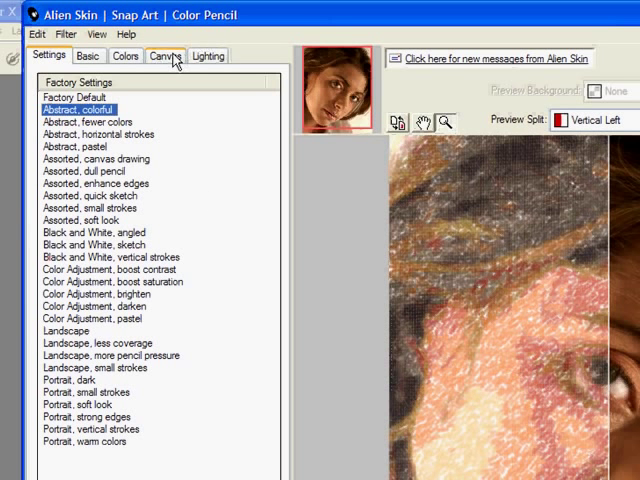
Show the Canvas settings with canvas texture left at None
click(165, 55)
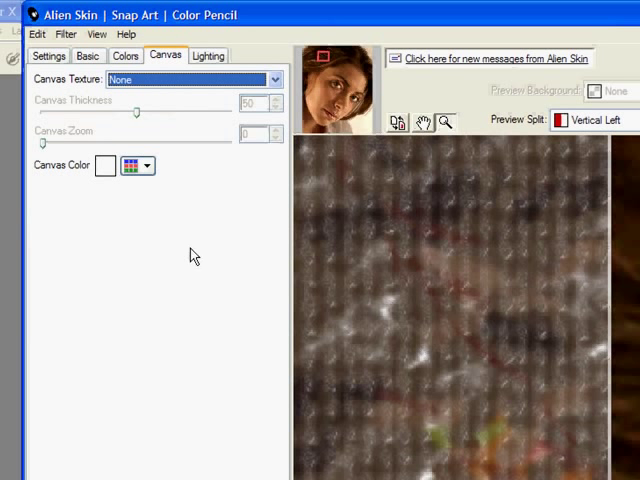
mouse_move(205, 298)
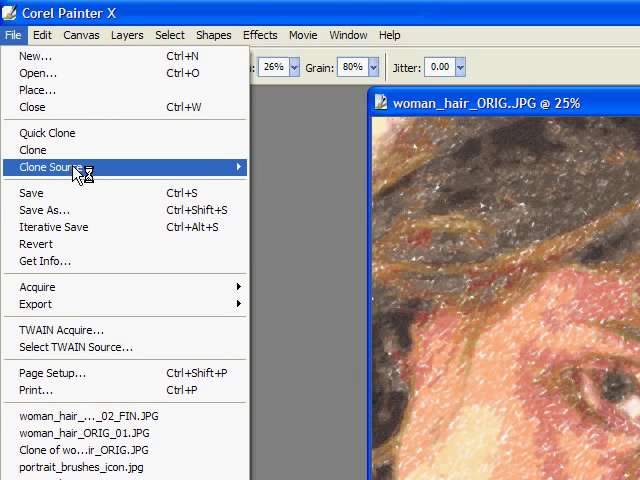
mouse_move(90, 210)
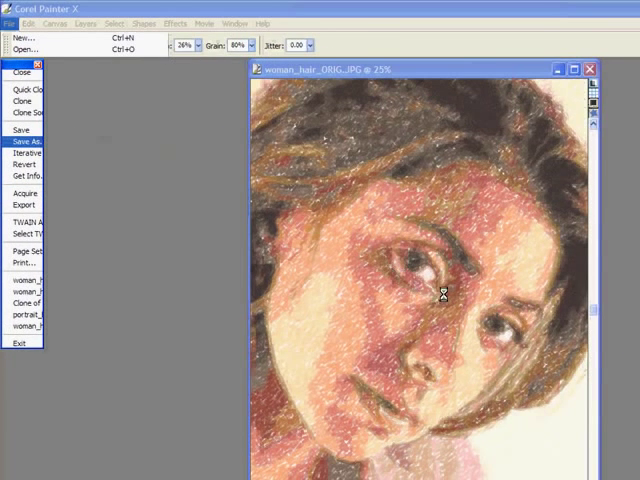
Save as woman_hair_ORIG_colored_pencils JPEG at Excellent quality
click(30, 140)
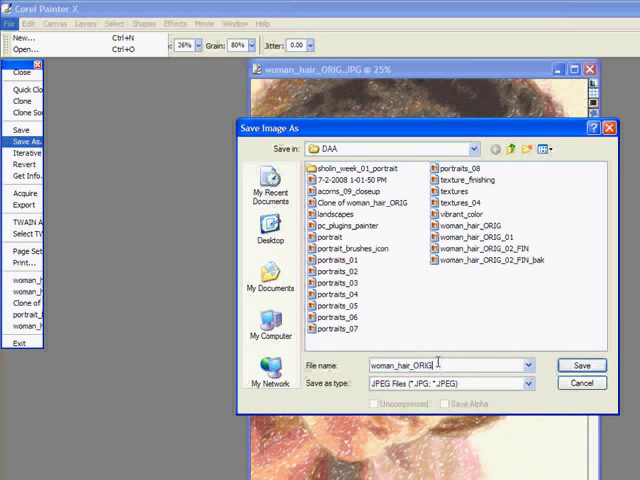
click(527, 364)
text(_colored_pencils)
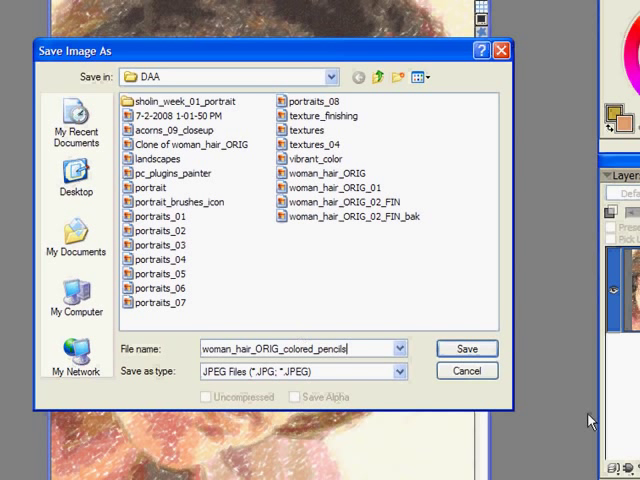
click(465, 348)
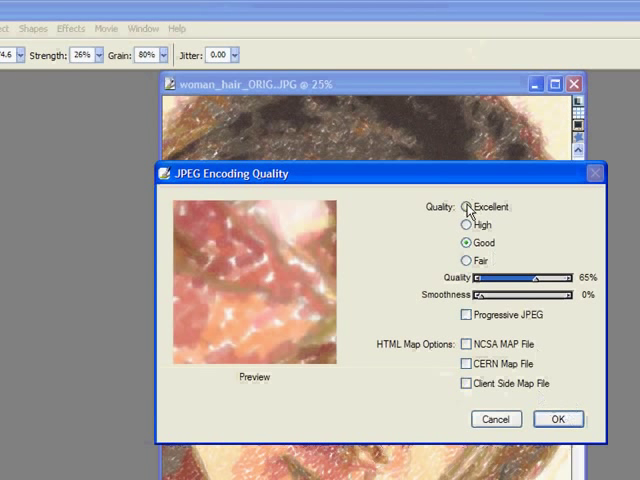
click(466, 207)
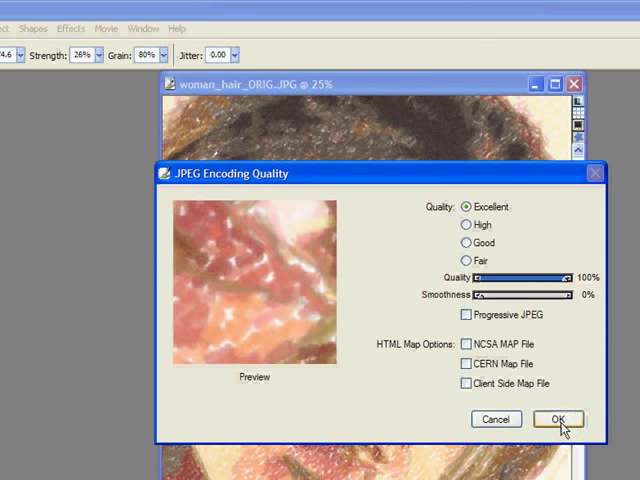
click(558, 419)
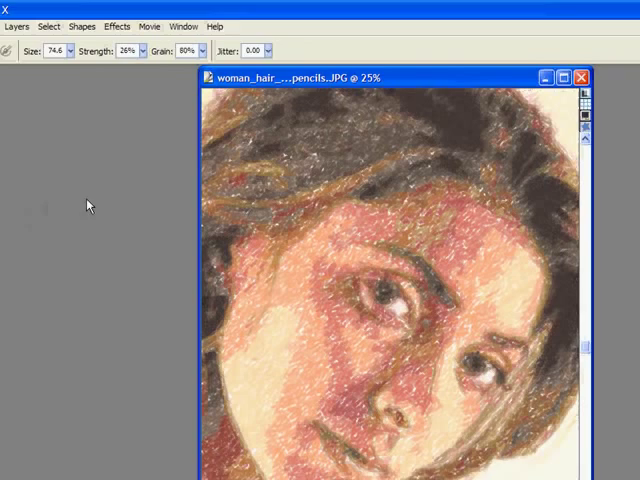
Open the original woman_hair photo from the portrait folder
click(11, 23)
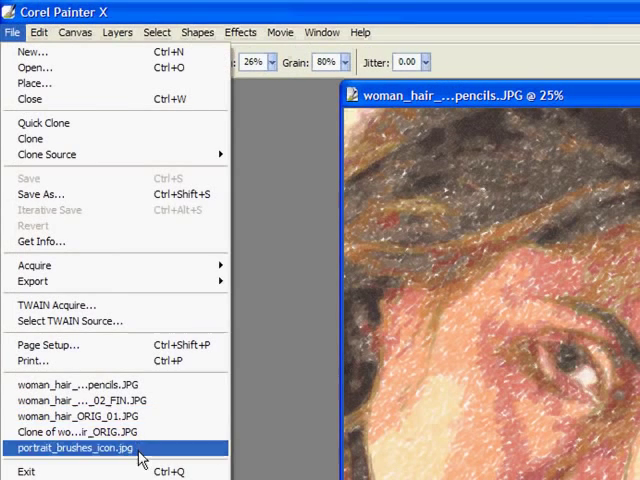
mouse_move(80, 400)
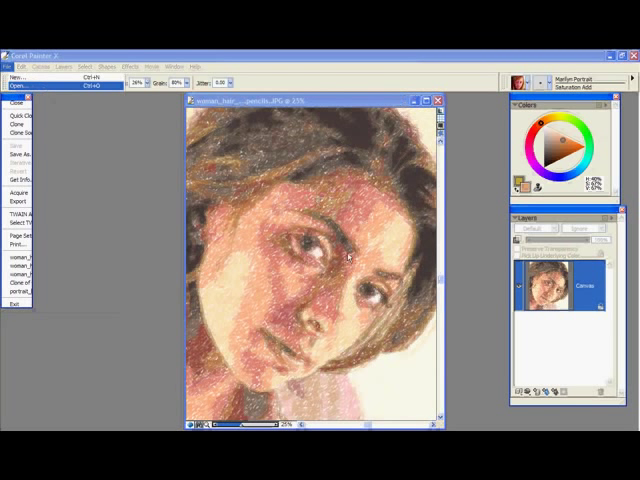
click(18, 84)
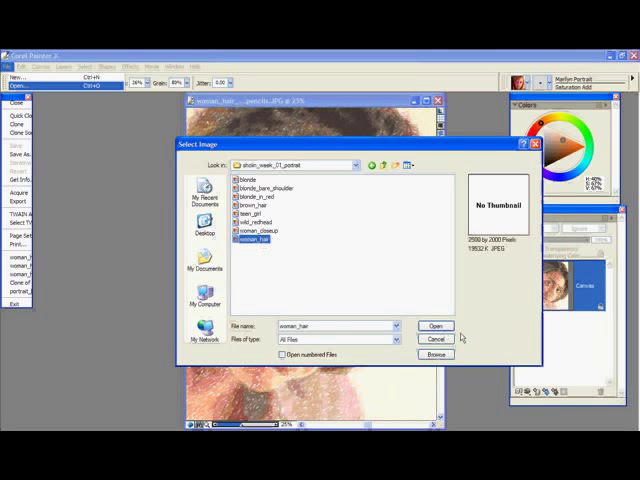
click(435, 325)
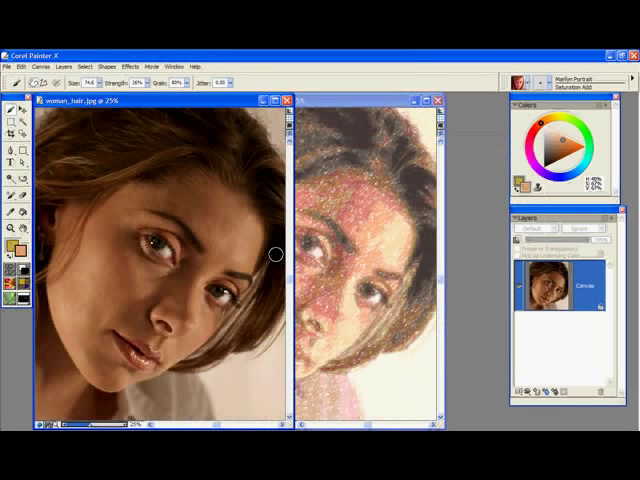